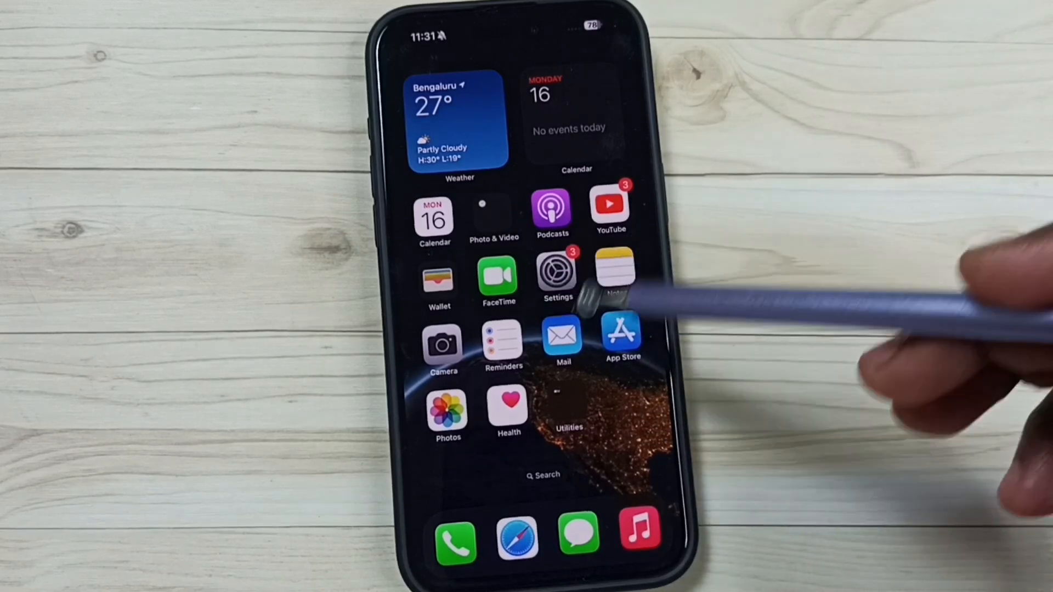
Launch Settings from the Home Screen.
{"action": "left_click", "coordinate": [557, 275]}
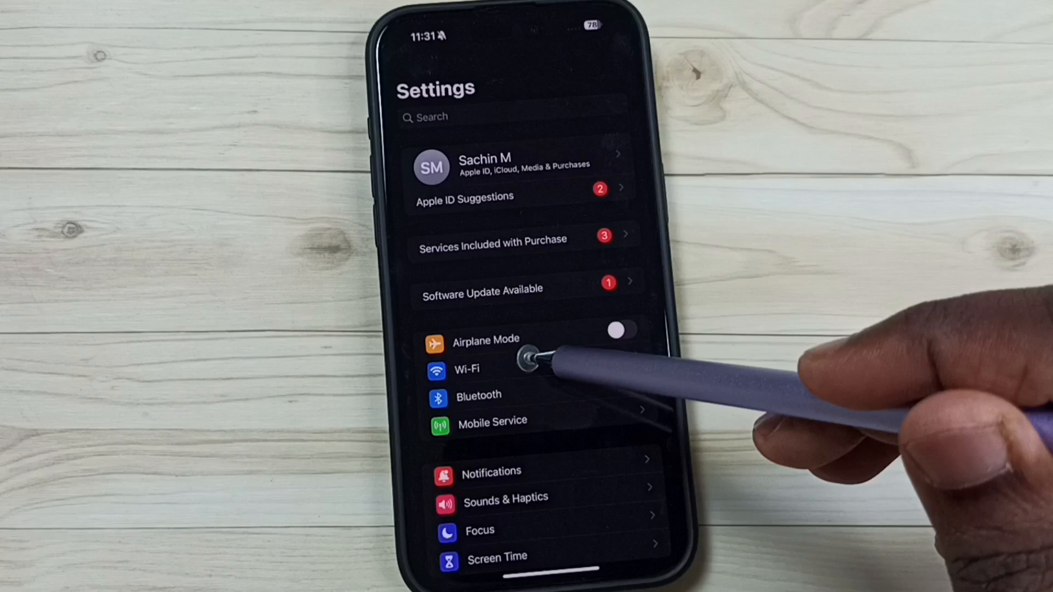
Attempt to join saved WiFi2025 from Wi-Fi settings and dismiss the 'Unable to join' alert.
{"action": "left_click", "coordinate": [466, 370]}
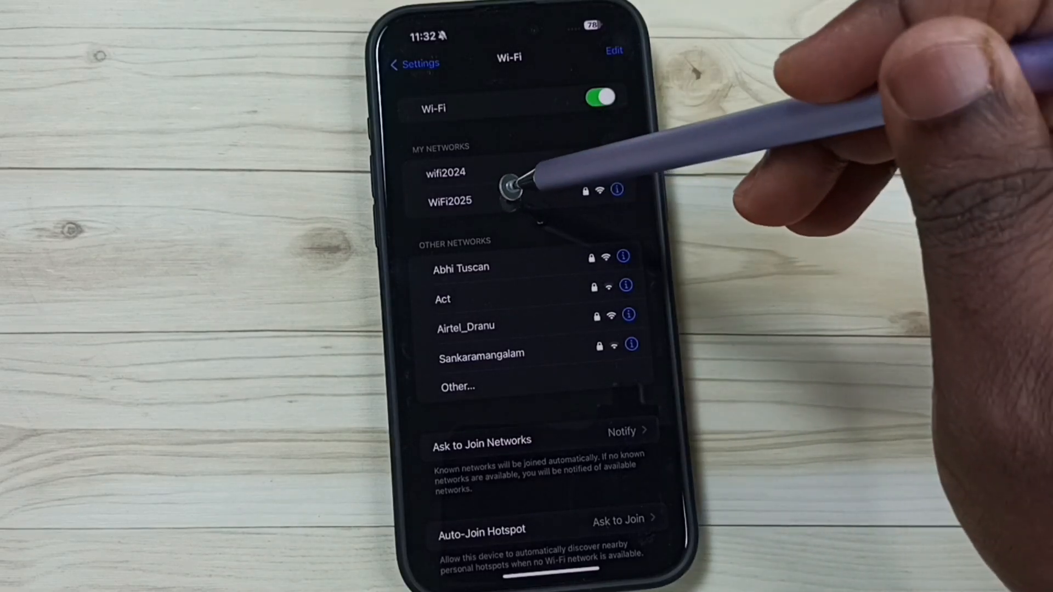
{"action": "left_click", "coordinate": [449, 200]}
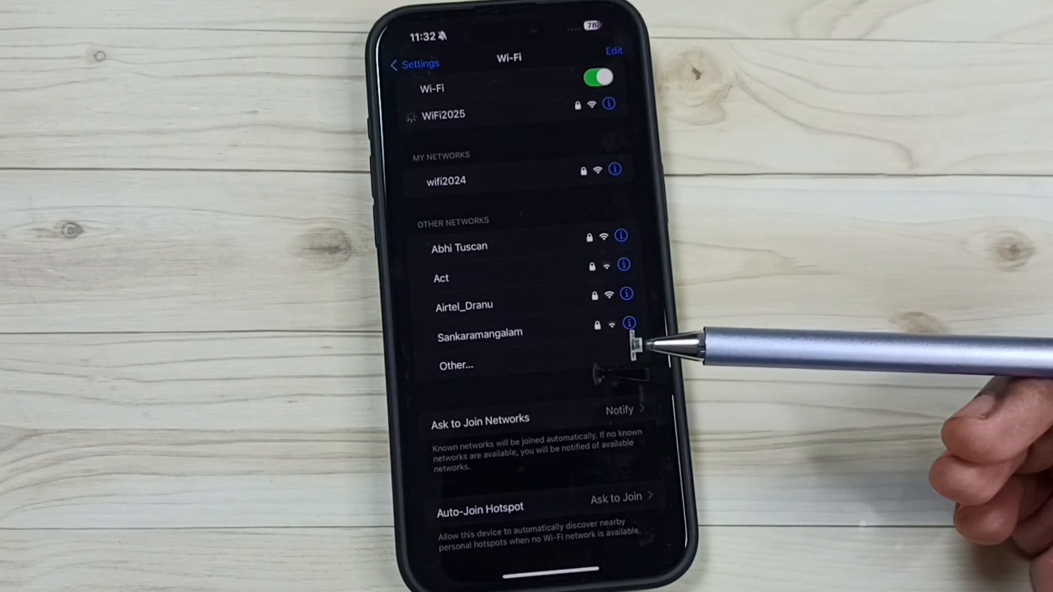
{"action": "left_click", "coordinate": [441, 114]}
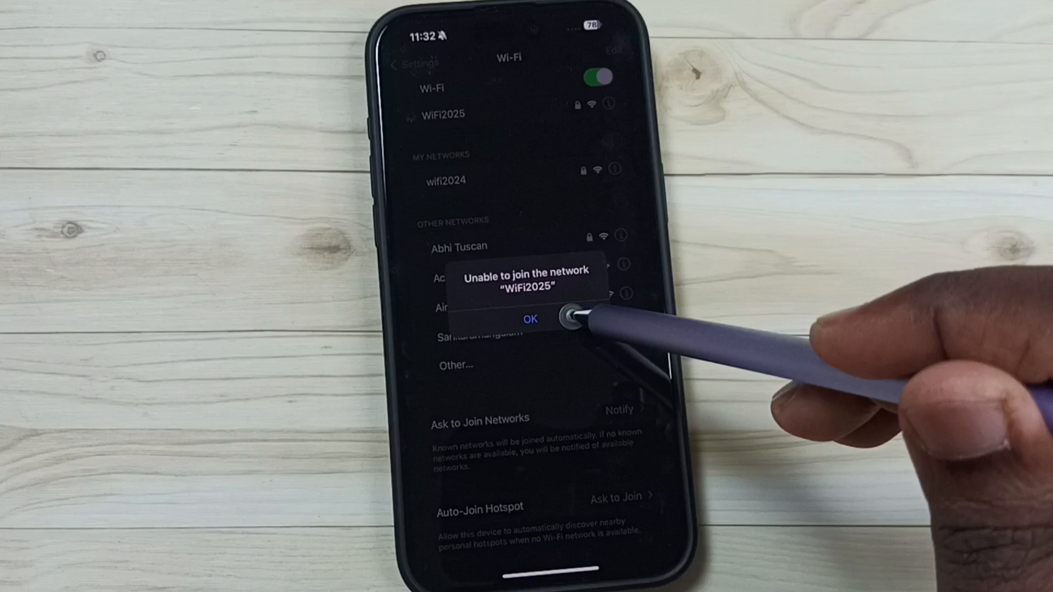
{"action": "left_click", "coordinate": [529, 319]}
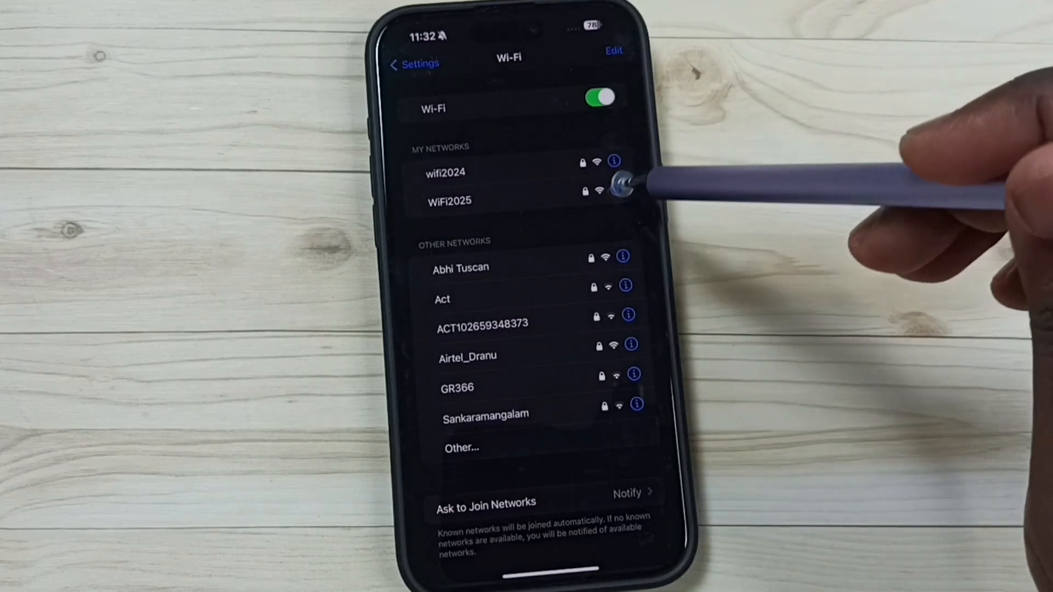
{"action": "mouse_move", "coordinate": [618, 185]}
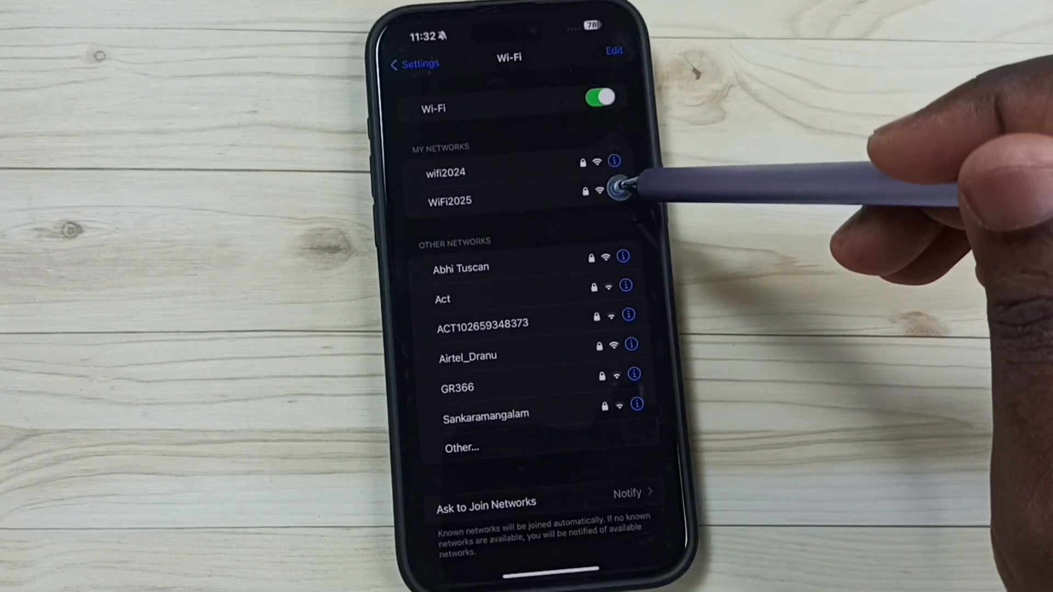
{"action": "left_click", "coordinate": [610, 181]}
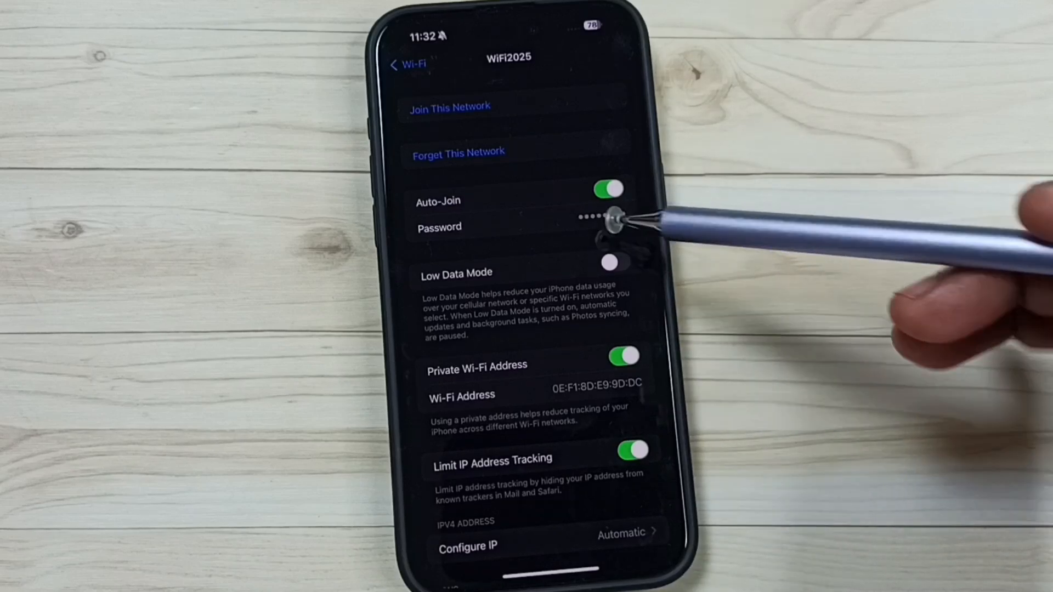
{"action": "left_click", "coordinate": [605, 216]}
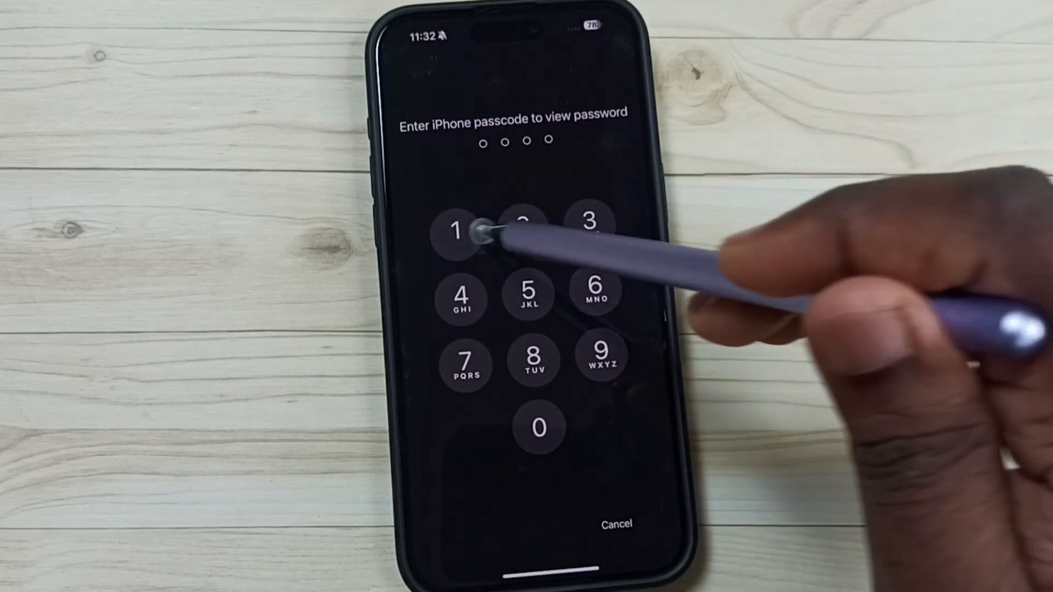
{"action": "left_click", "coordinate": [461, 295]}
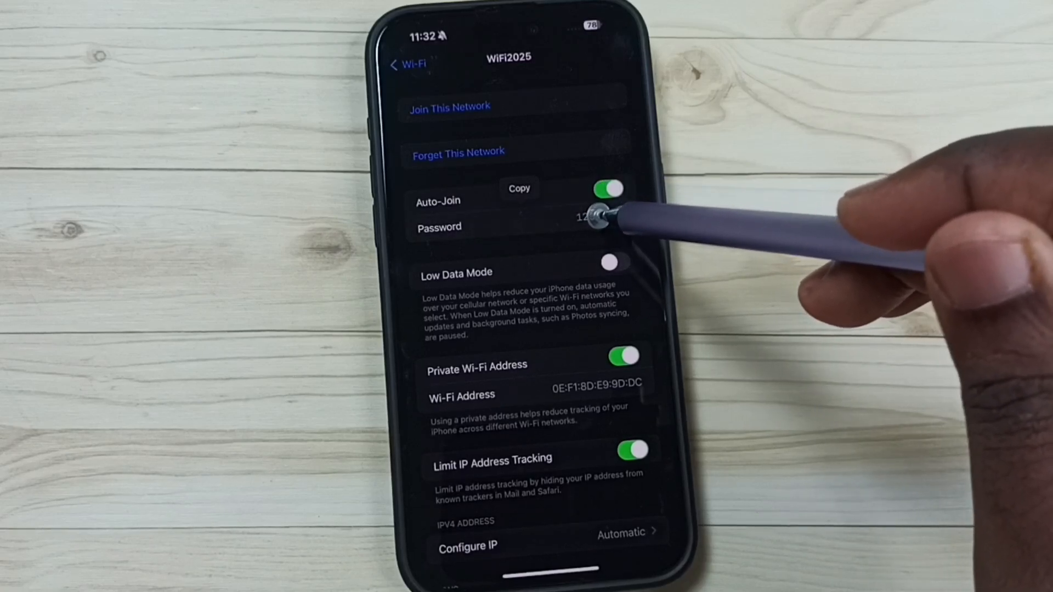
{"action": "left_click", "coordinate": [599, 217]}
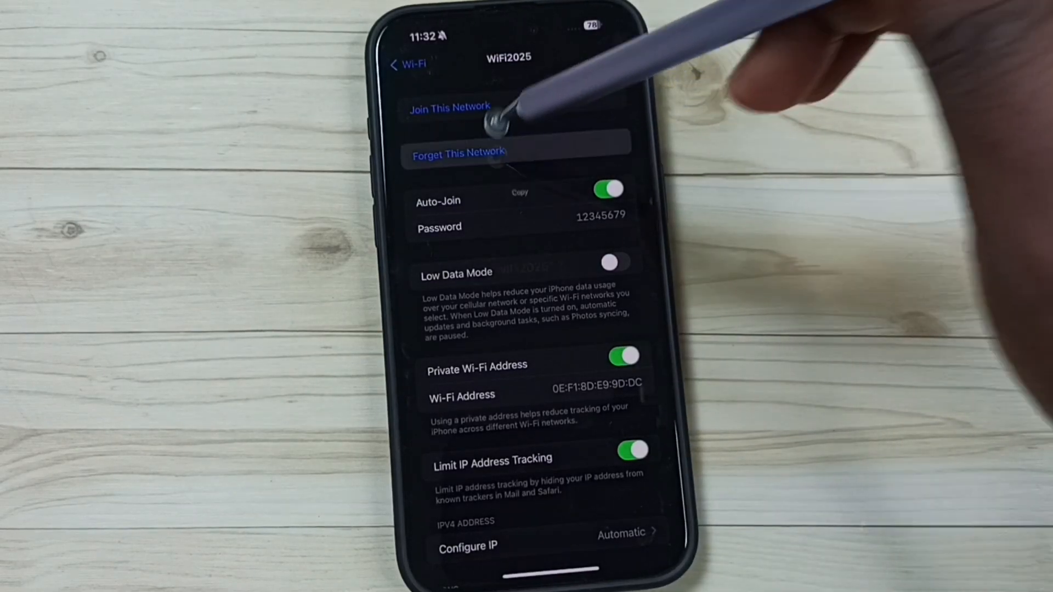
Forget WiFi2025 and confirm, leaving wifi2024 as the only saved network.
{"action": "left_click", "coordinate": [458, 153]}
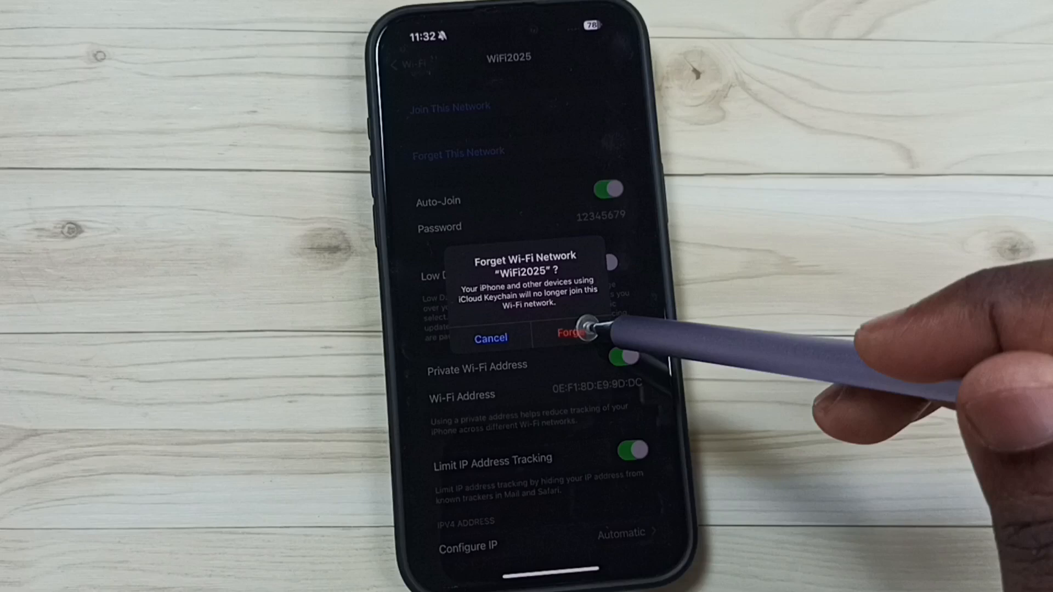
{"action": "left_click", "coordinate": [571, 337]}
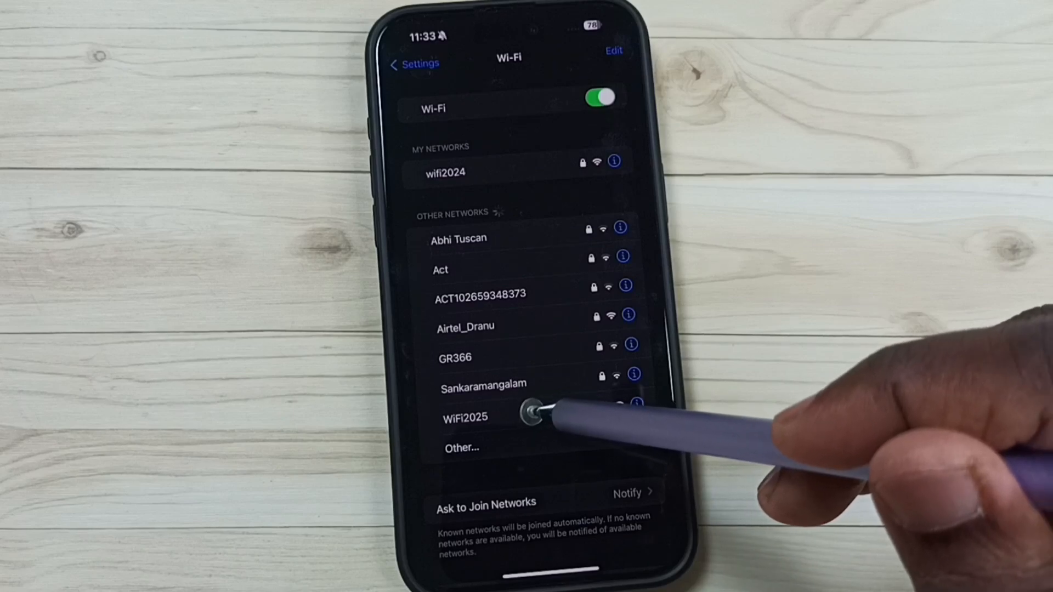
Join WiFi2025 from Other Networks with the new password and view its assigned IP address.
{"action": "left_click", "coordinate": [465, 417]}
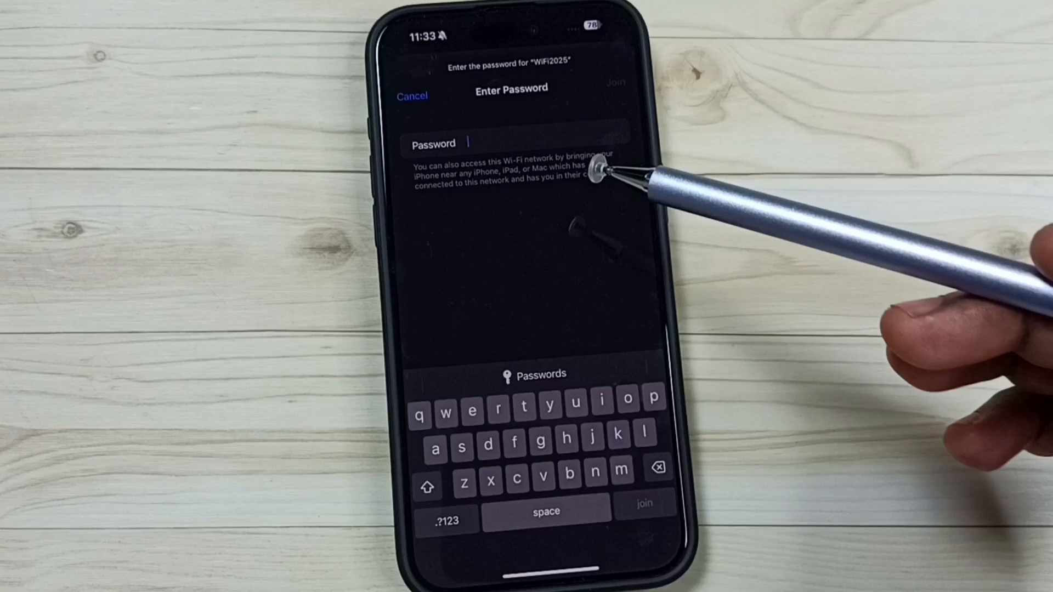
{"action": "left_click", "coordinate": [443, 520]}
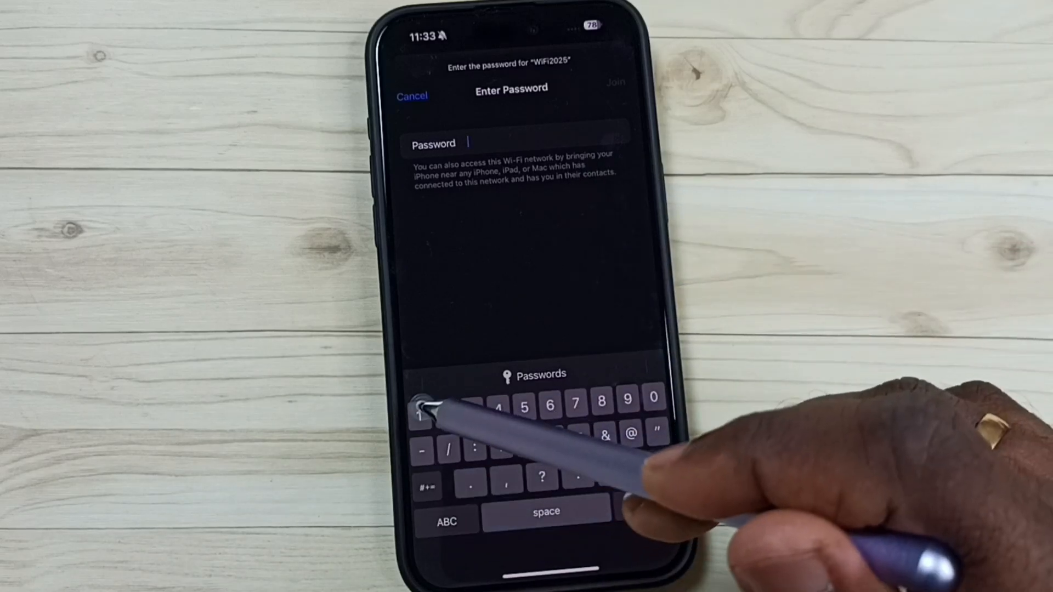
{"action": "left_click", "coordinate": [524, 410]}
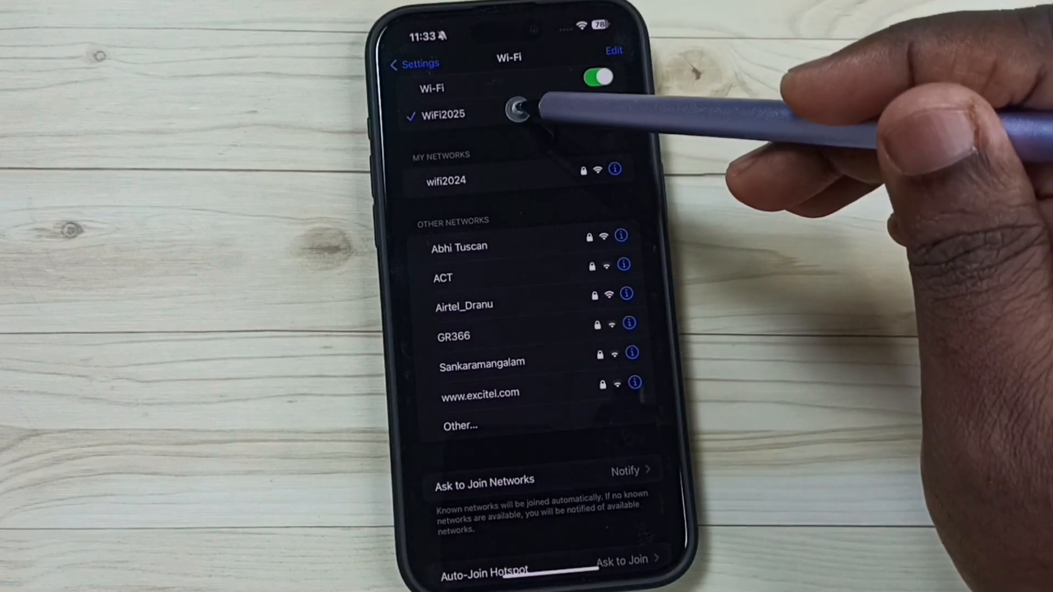
{"action": "left_click", "coordinate": [520, 114]}
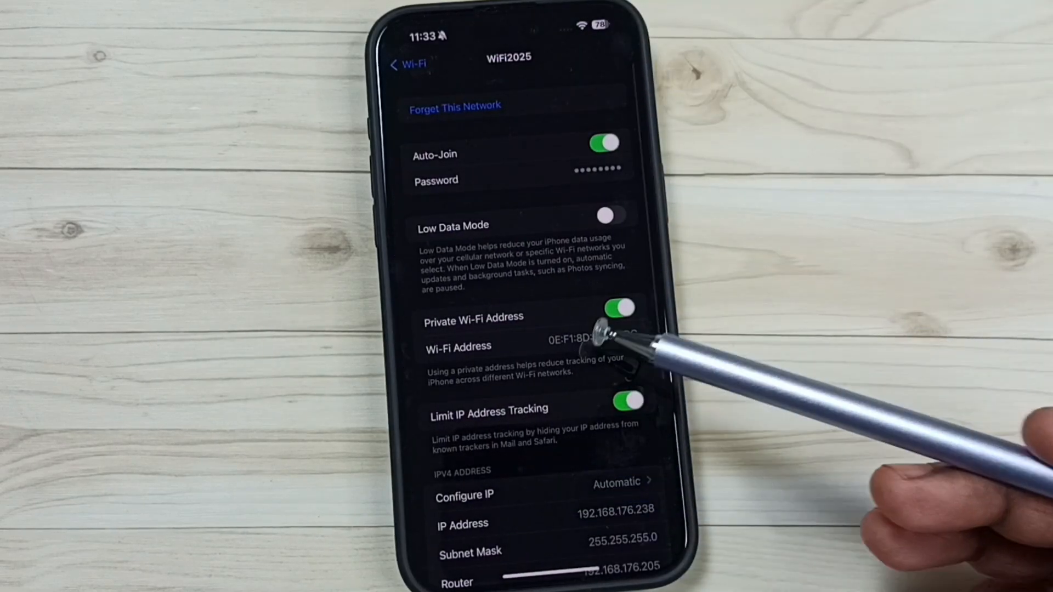